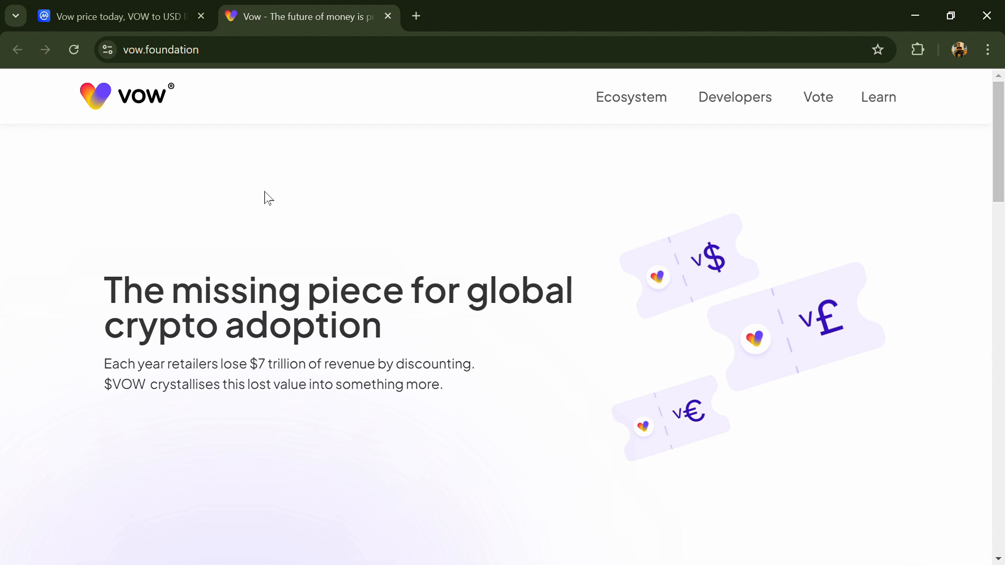
Scroll through the vow.foundation sections on discount vouchers, liquidity and utility, then return to the headline
scroll("down", 3)
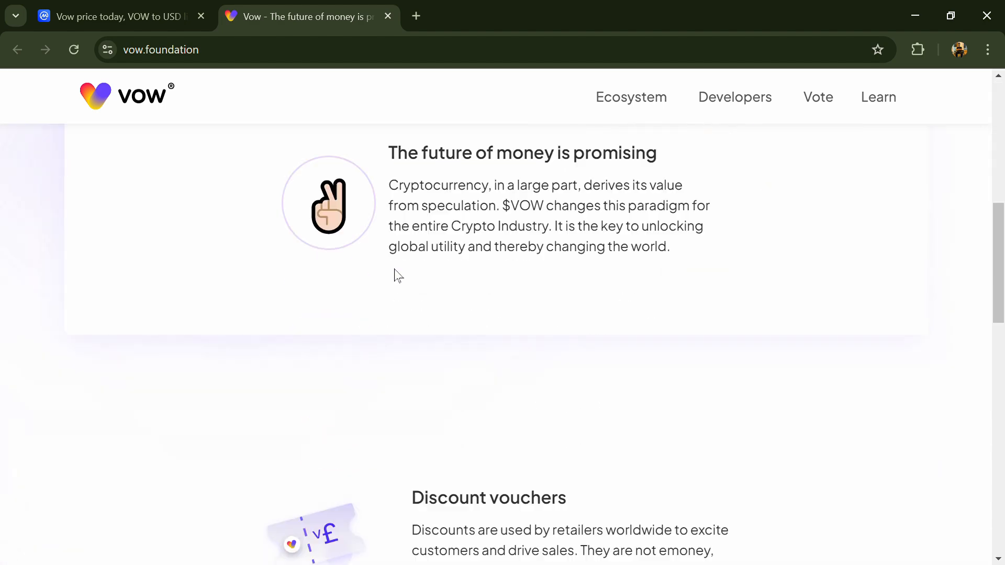
scroll("down", 3)
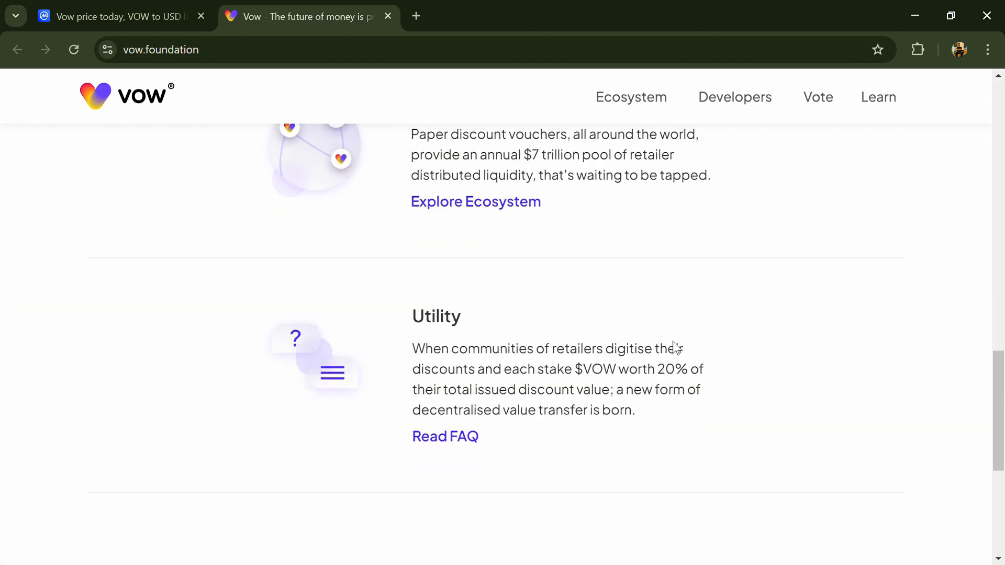
scroll("up", 3)
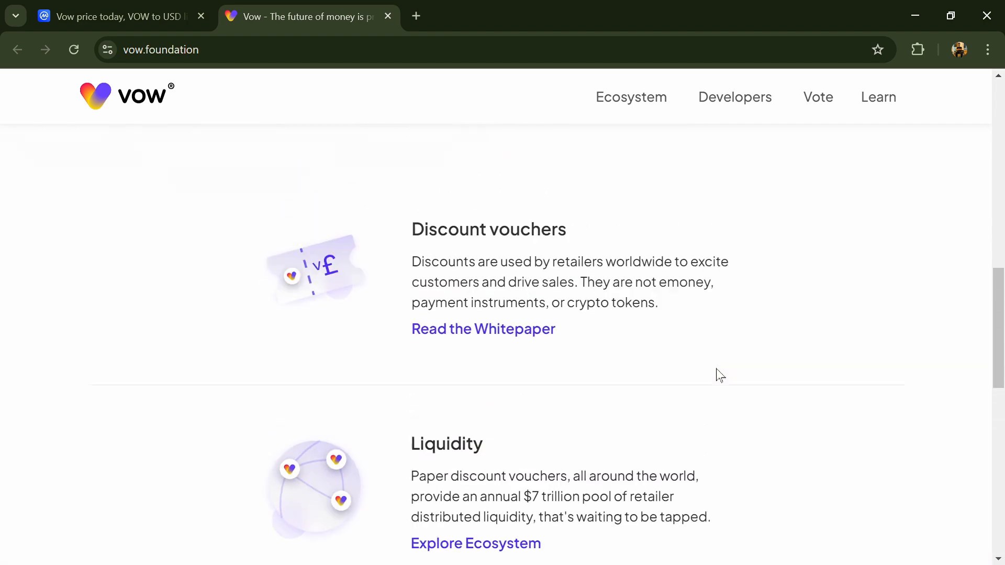
scroll("up", 3)
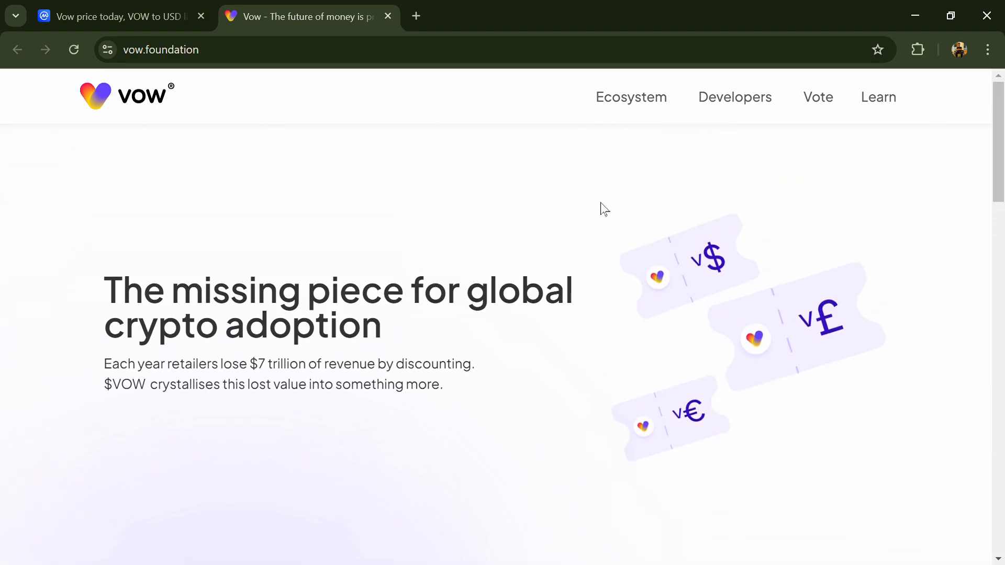
mouse_move(303, 133)
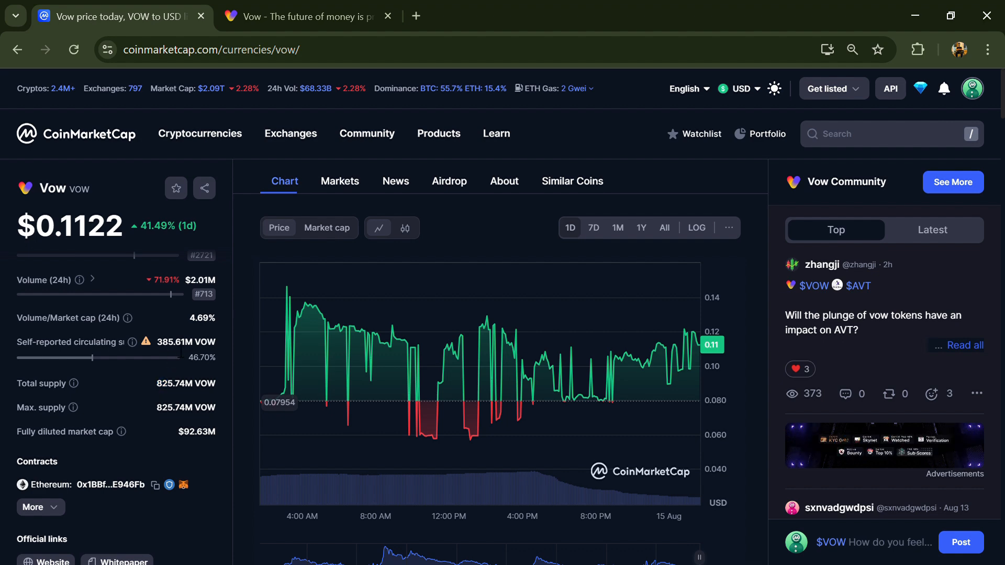
Follow the VOW Ethereum contract from CoinMarketCap to its Etherscan Holders list
double_click(175, 341)
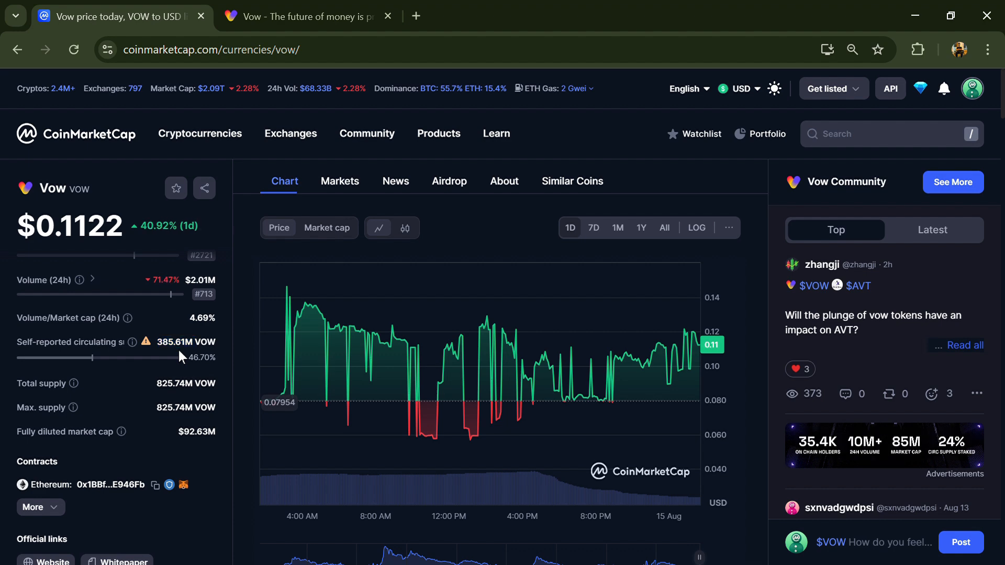
mouse_move(339, 191)
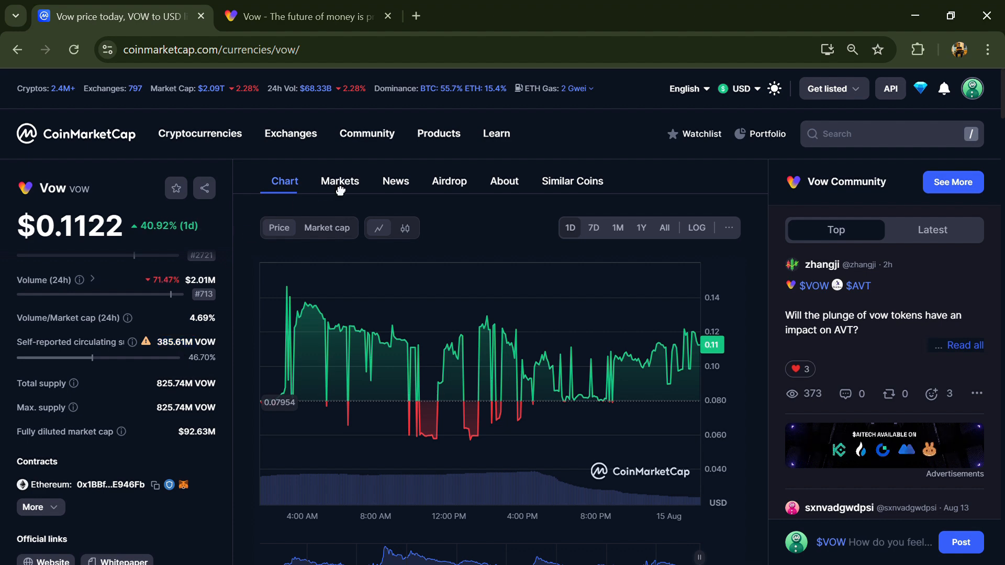
left_click(339, 182)
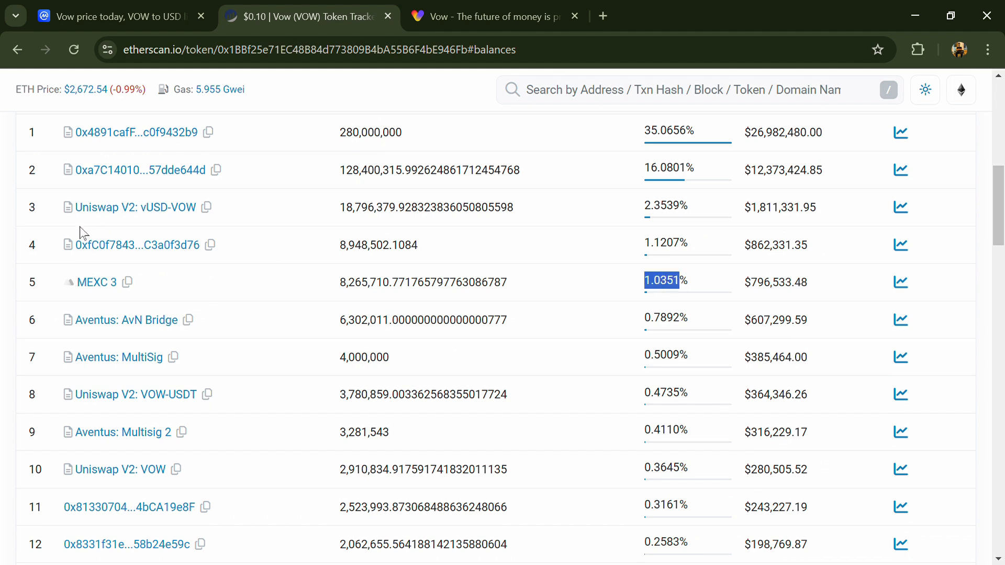
mouse_move(95, 282)
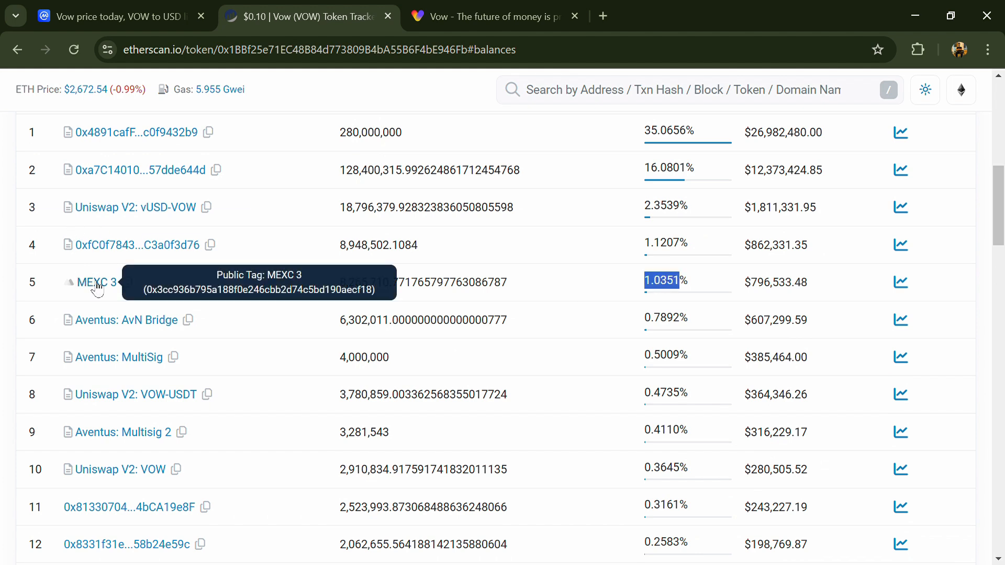
scroll("down", 3)
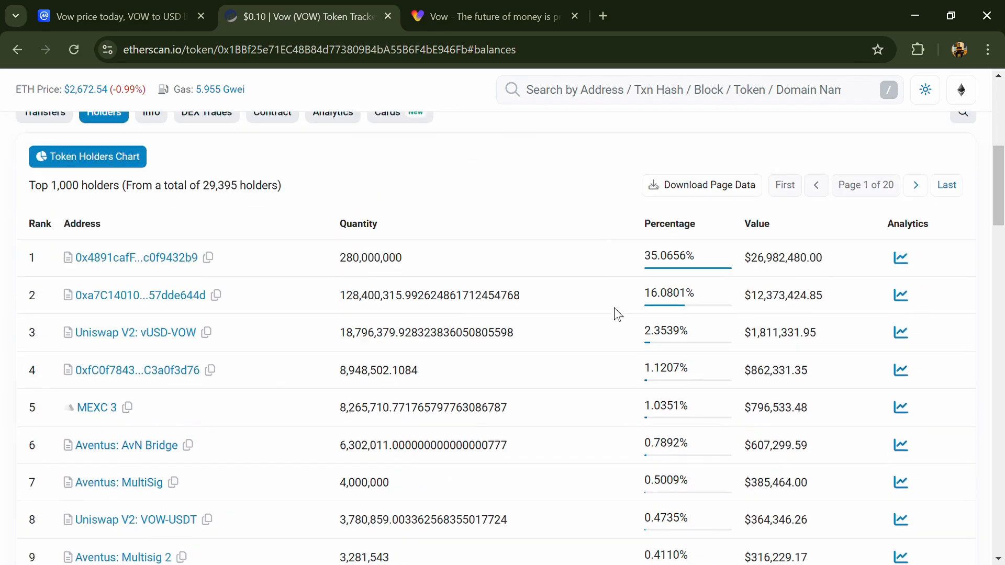
scroll("down", 3)
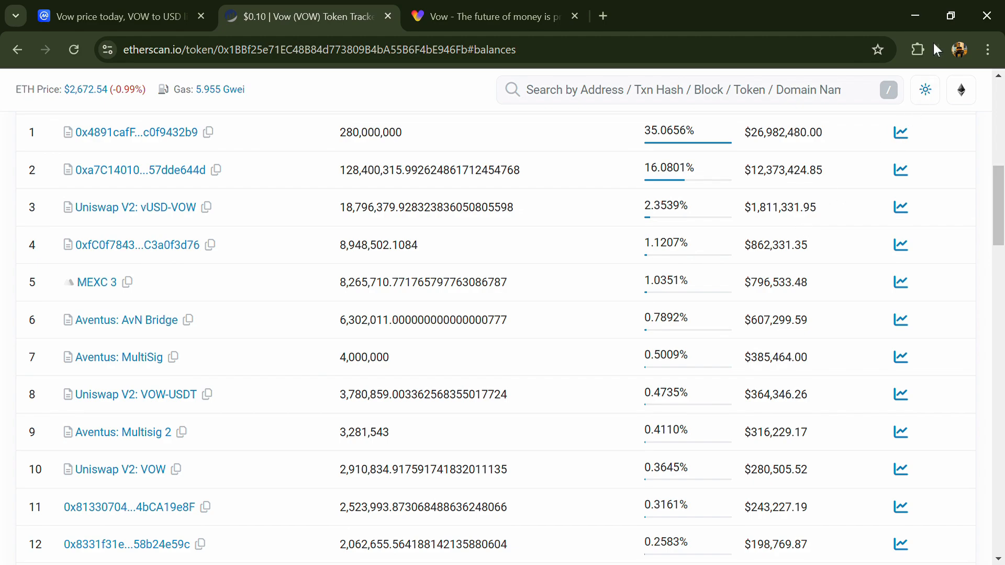
scroll("down", 3)
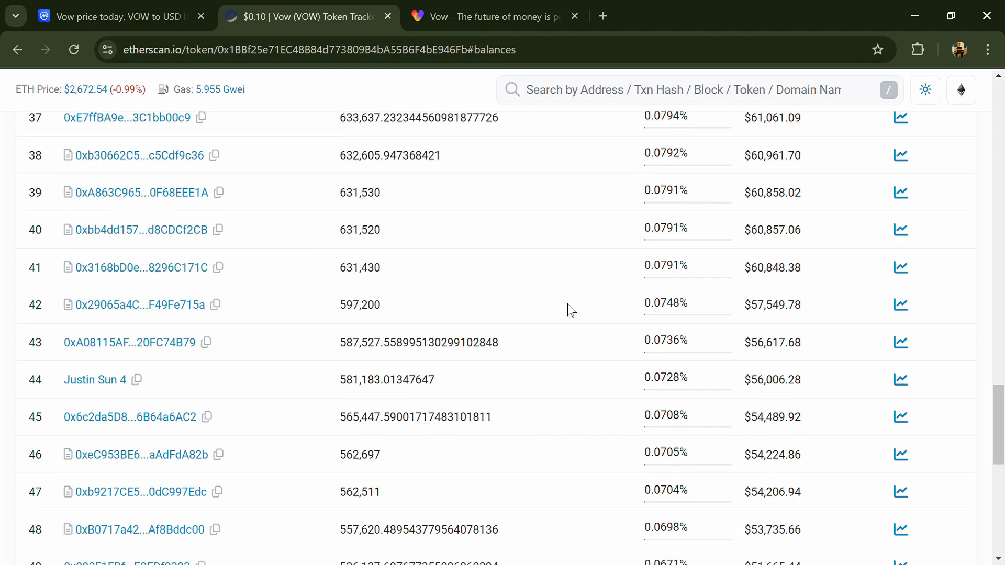